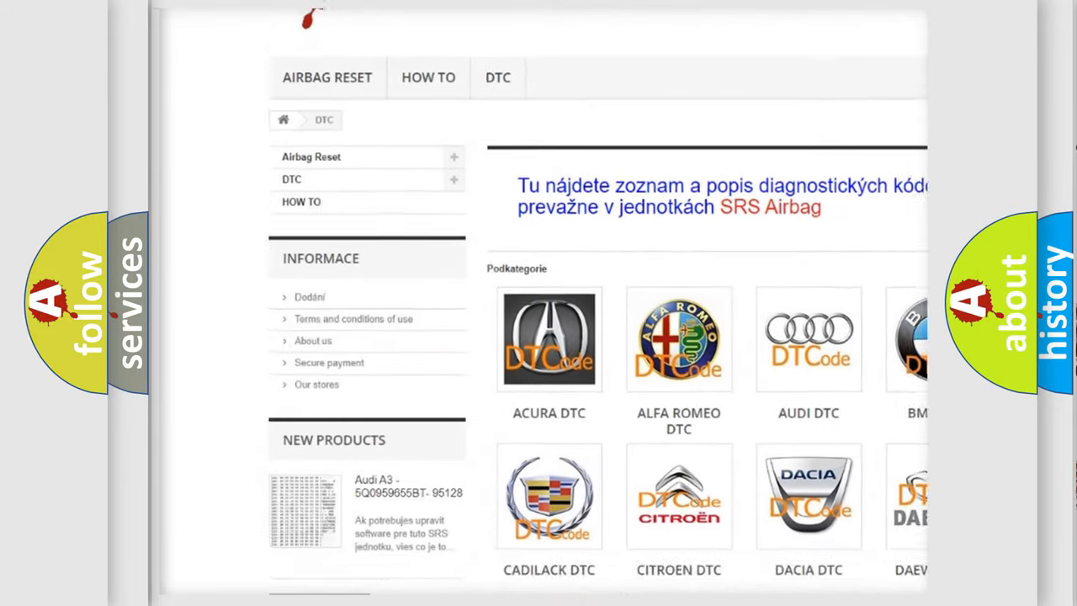
Scroll down the DTC category page to show all car-brand tiles, including Ford.
{"action": "scroll", "scroll_direction": "down", "scroll_amount": 3}
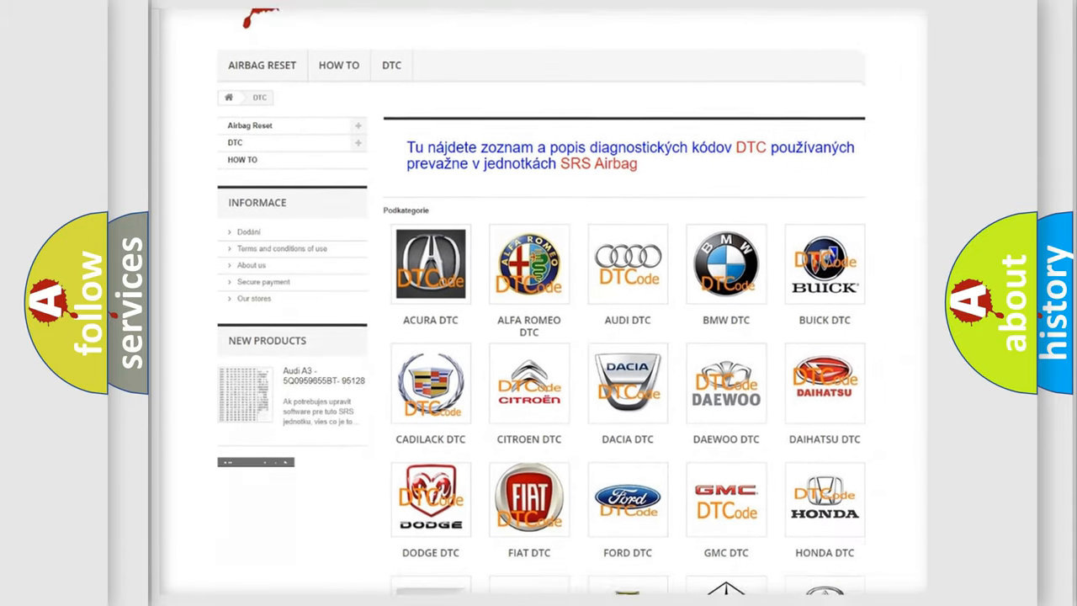
{"action": "scroll", "scroll_direction": "down", "scroll_amount": 3}
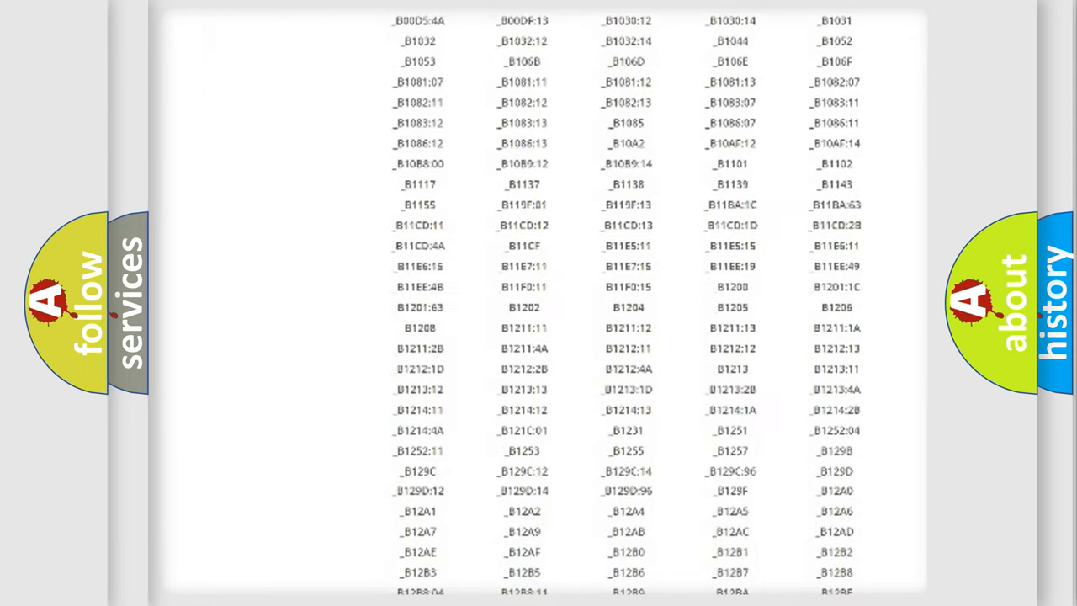
Scroll down and back up through the long table of B-series trouble codes.
{"action": "scroll", "scroll_direction": "down", "scroll_amount": 3}
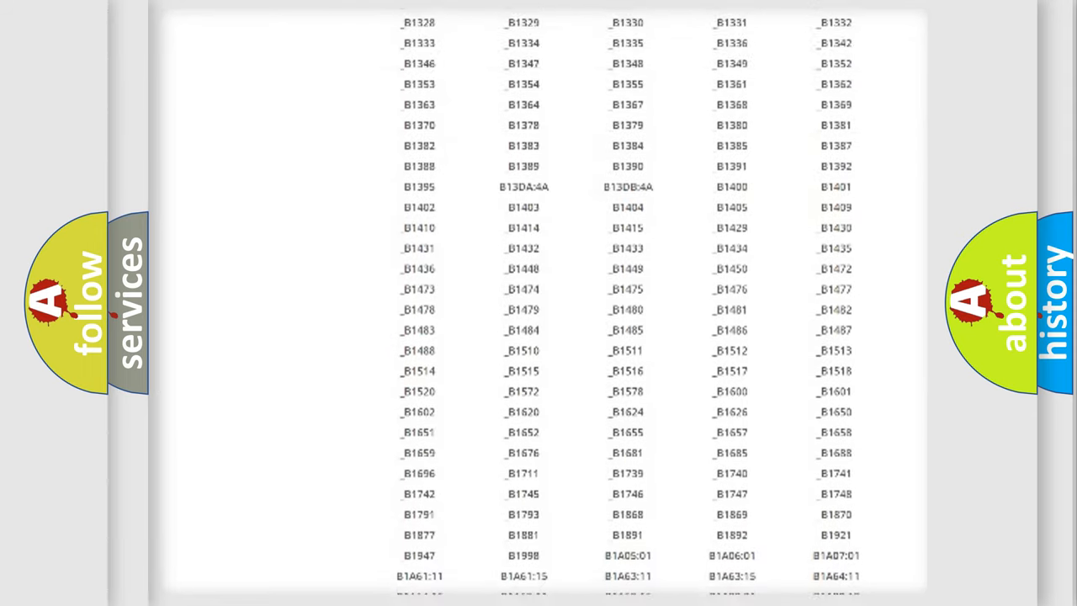
{"action": "scroll", "scroll_direction": "up", "scroll_amount": 3}
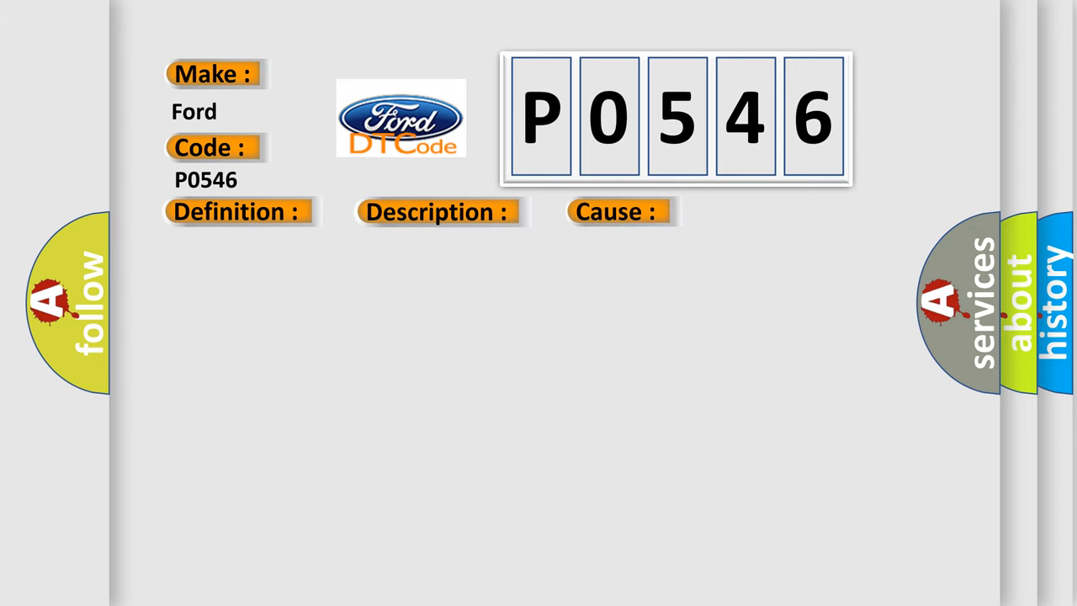
Reveal the Ford P0546 definition: ASC-ECU malfunction.
{"action": "left_click", "coordinate": [238, 212]}
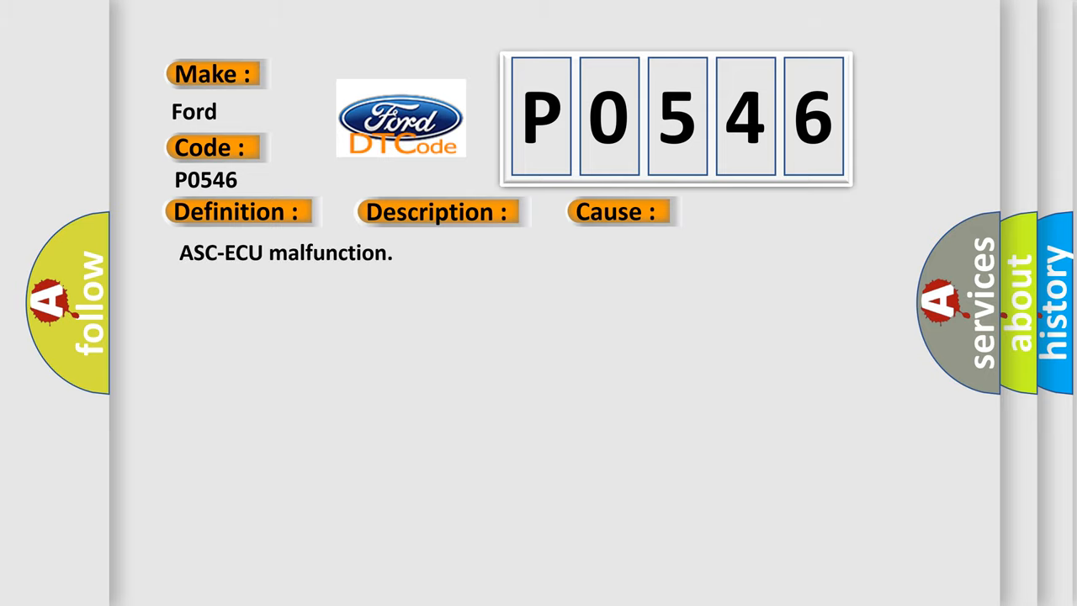